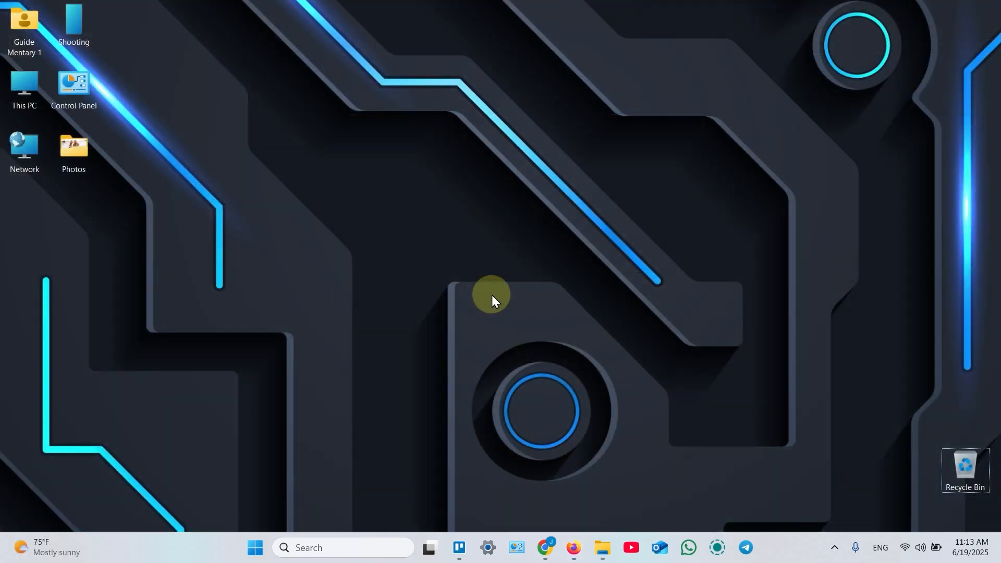
# Open Windows Settings from Start and search settings for 'print'.
pyautogui.click(905, 547)
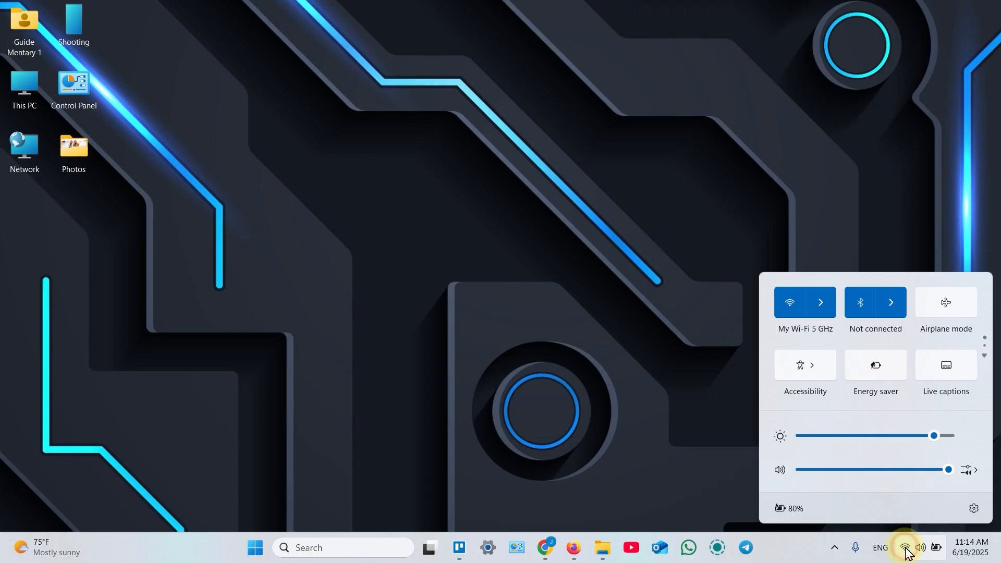
pyautogui.moveTo(614, 323)
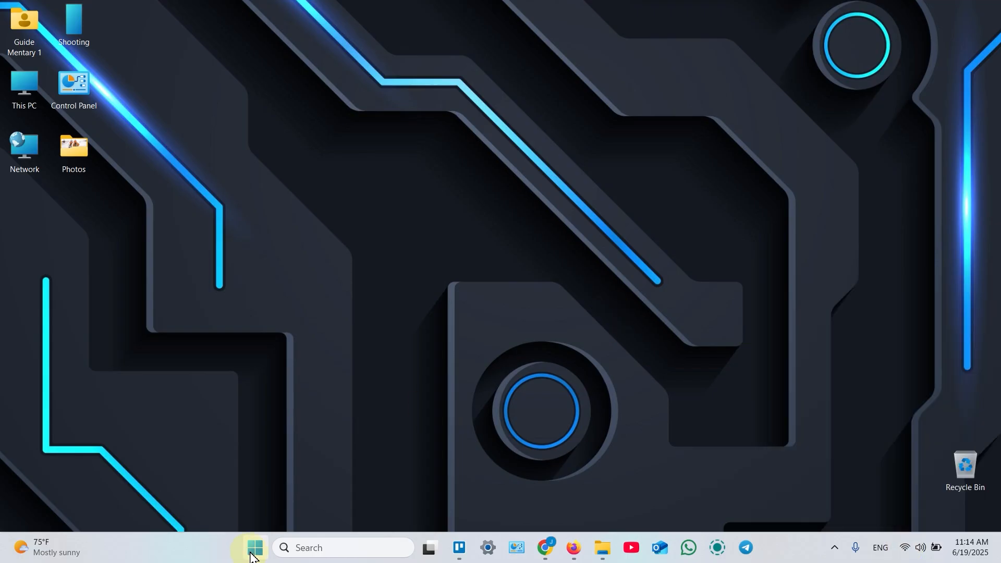
pyautogui.click(254, 562)
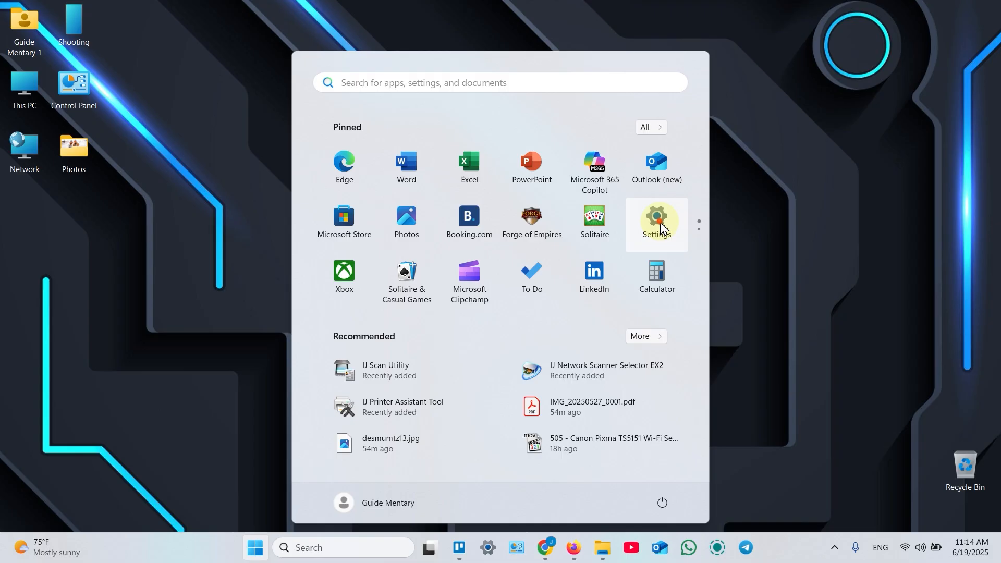
pyautogui.click(657, 220)
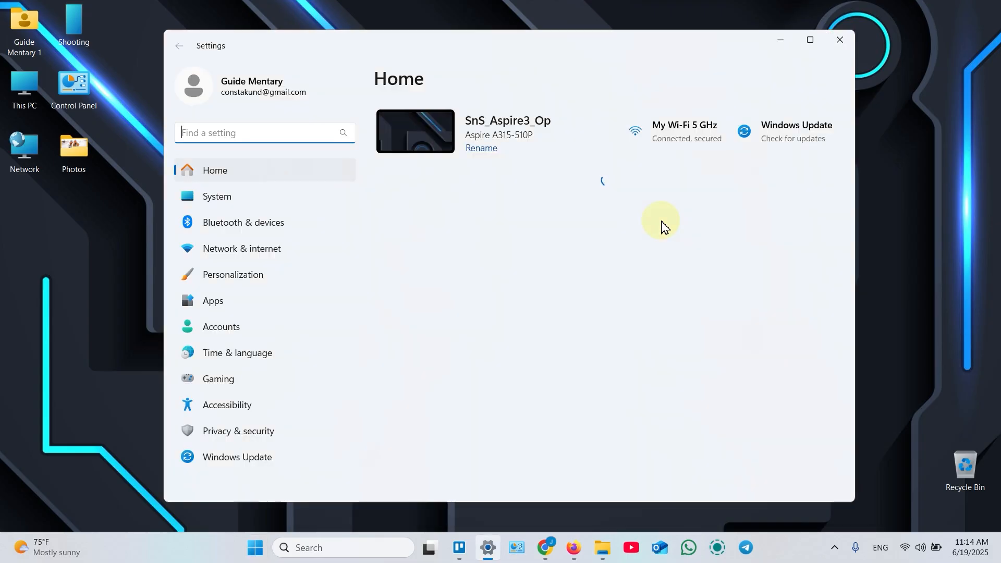
pyautogui.write('print')
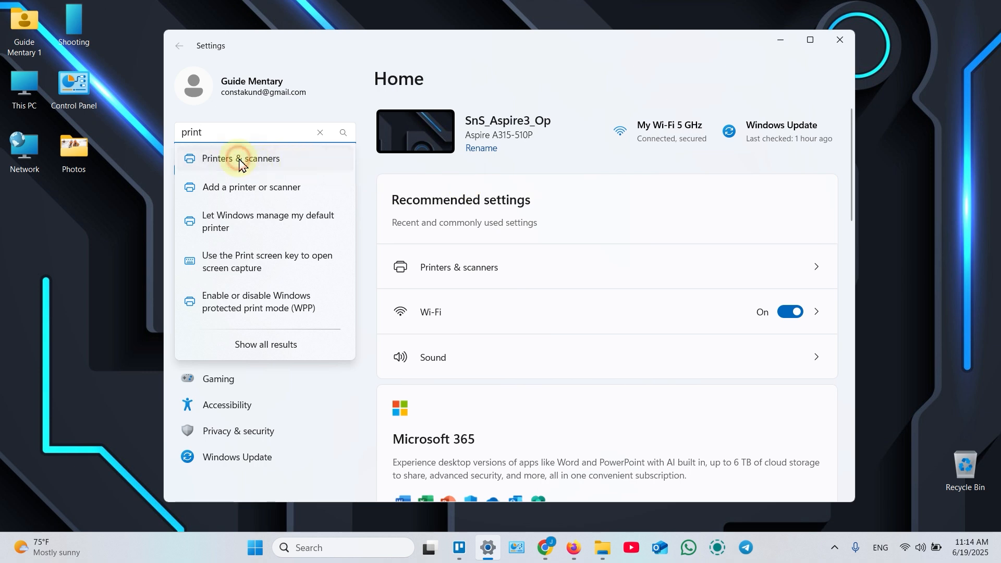
# Add network printer SEC30CDA73D8342 from Printers & scanners after refreshing the device list.
pyautogui.click(241, 158)
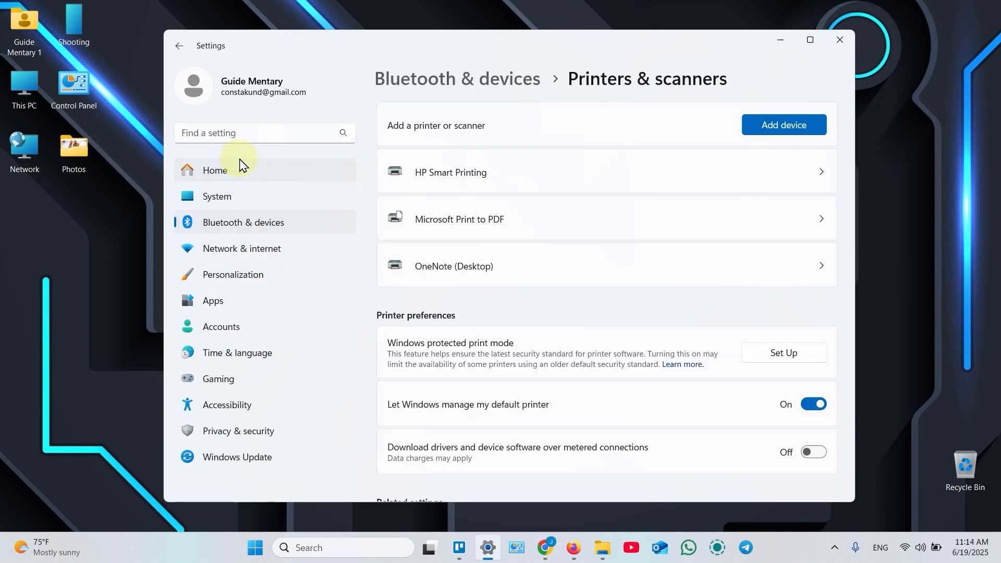
pyautogui.click(784, 125)
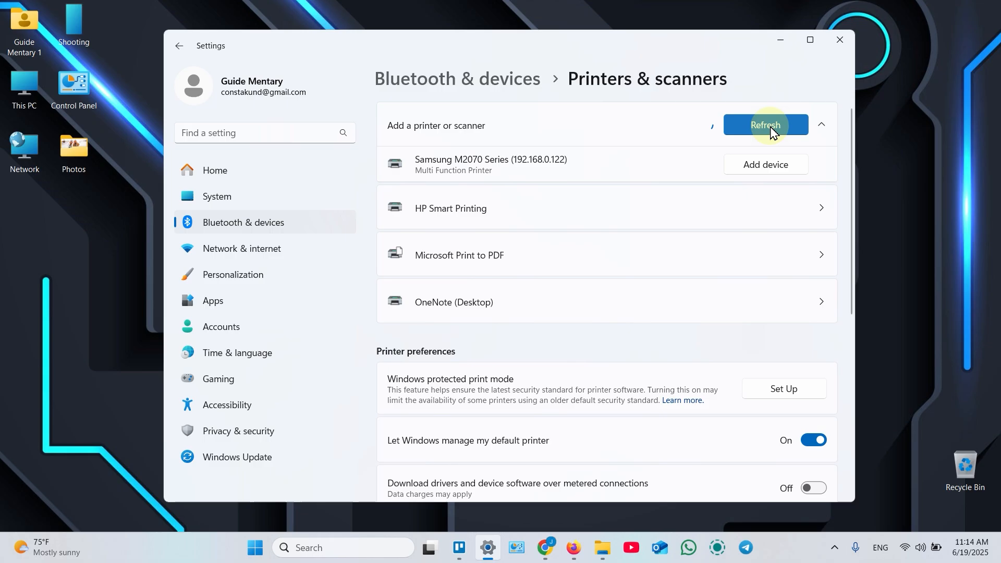
pyautogui.click(765, 125)
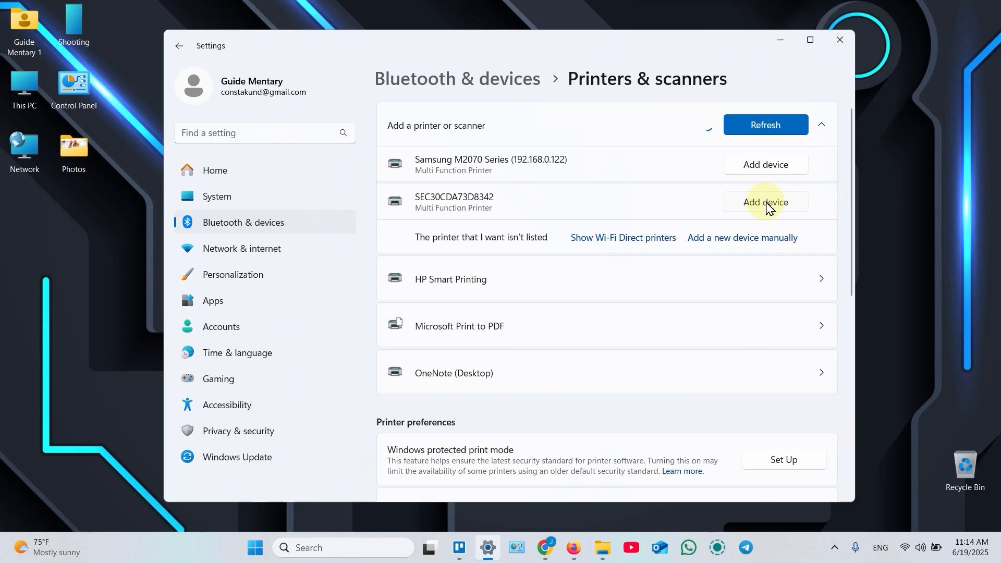
pyautogui.click(766, 202)
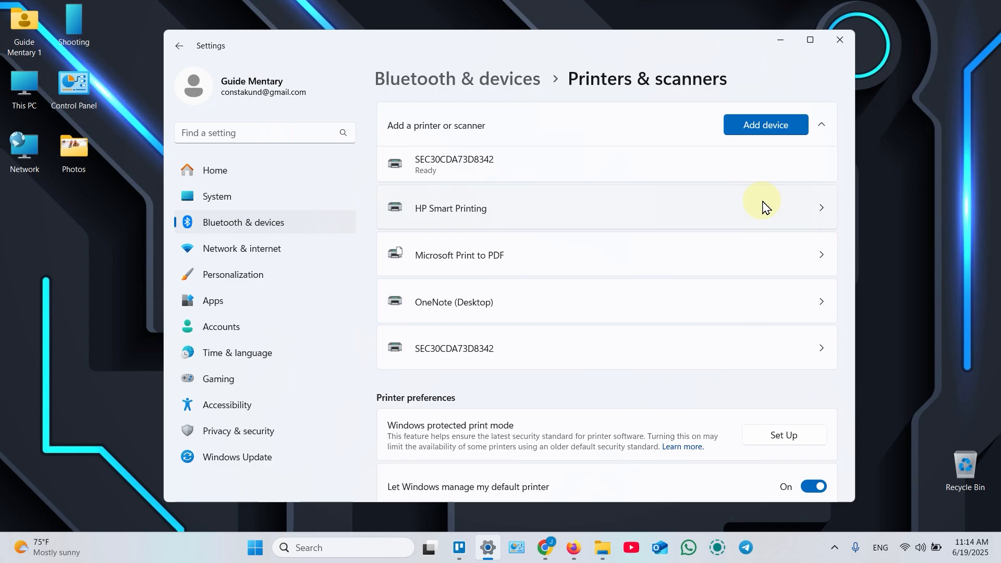
pyautogui.click(574, 548)
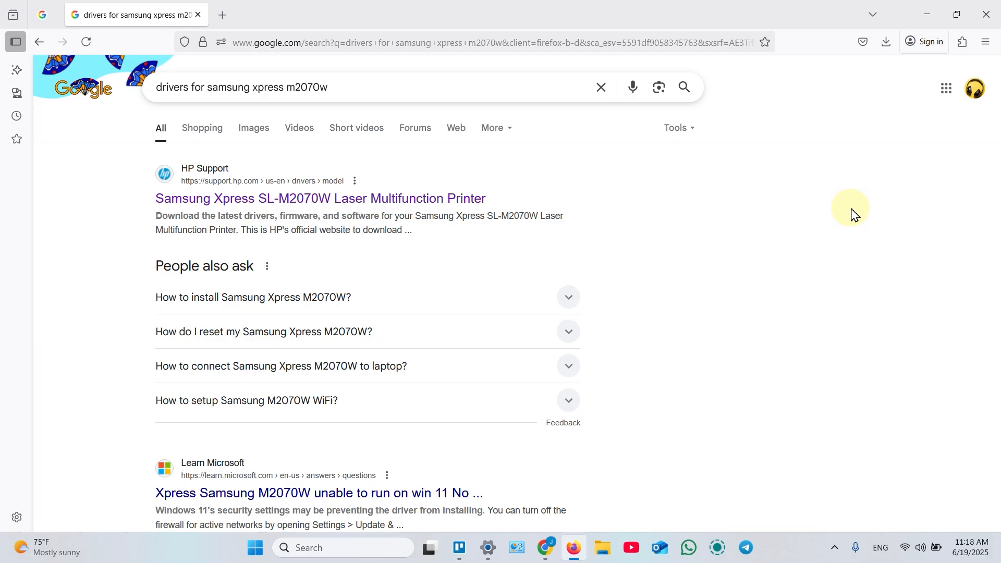
# Open HP Support's SL-M2070W driver page with Windows 10 (64-bit) as the OS.
pyautogui.click(320, 199)
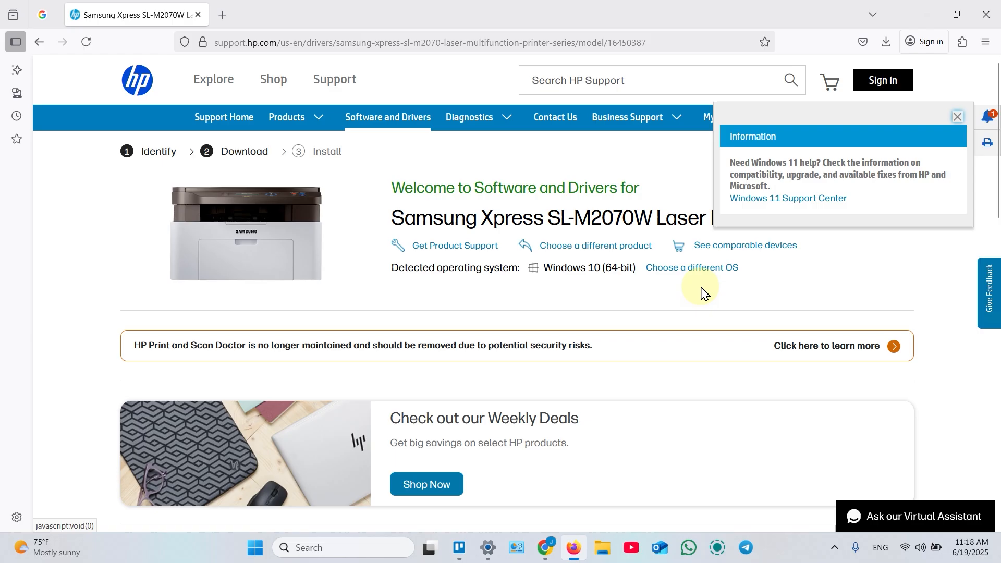
pyautogui.moveTo(533, 285)
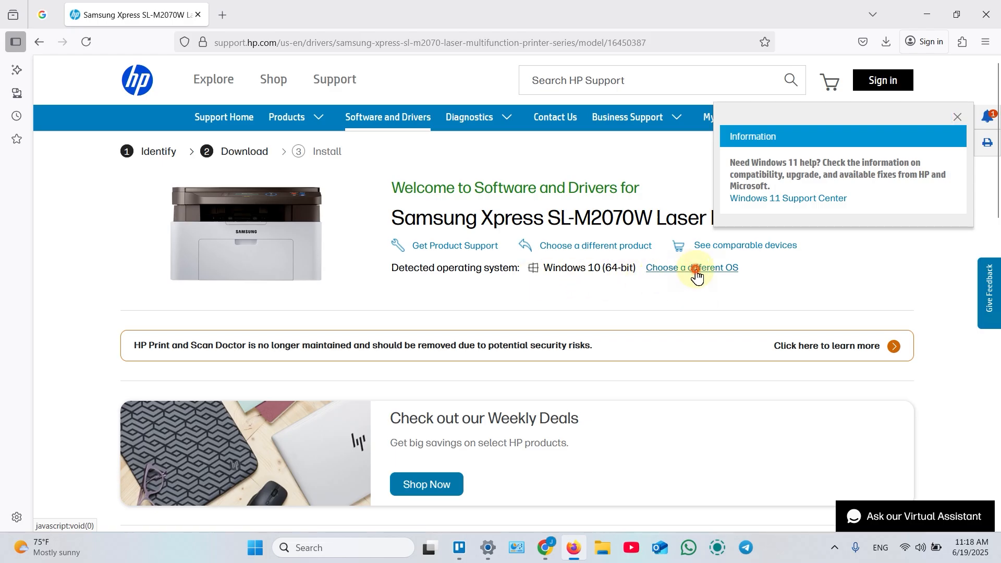
pyautogui.click(695, 270)
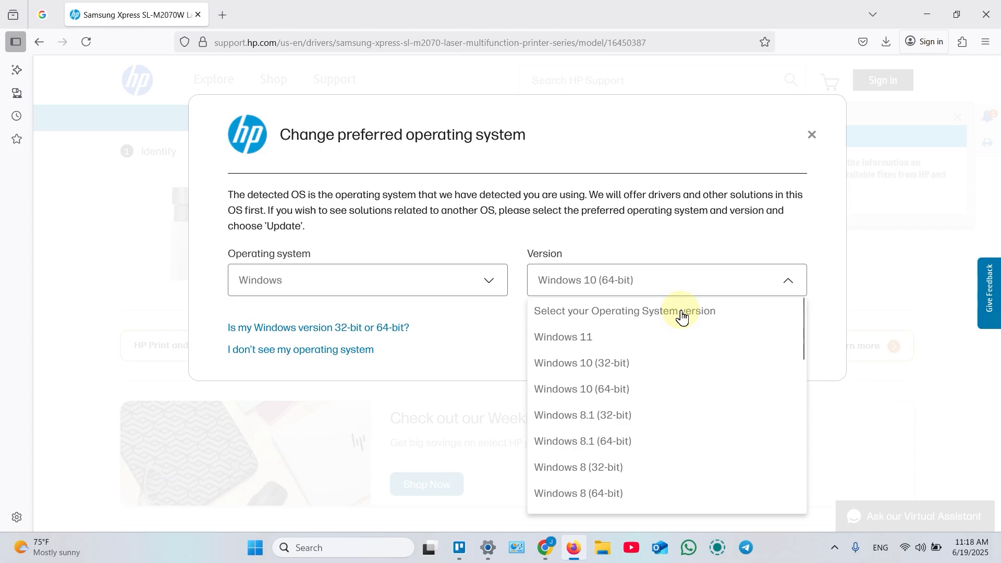
pyautogui.moveTo(637, 392)
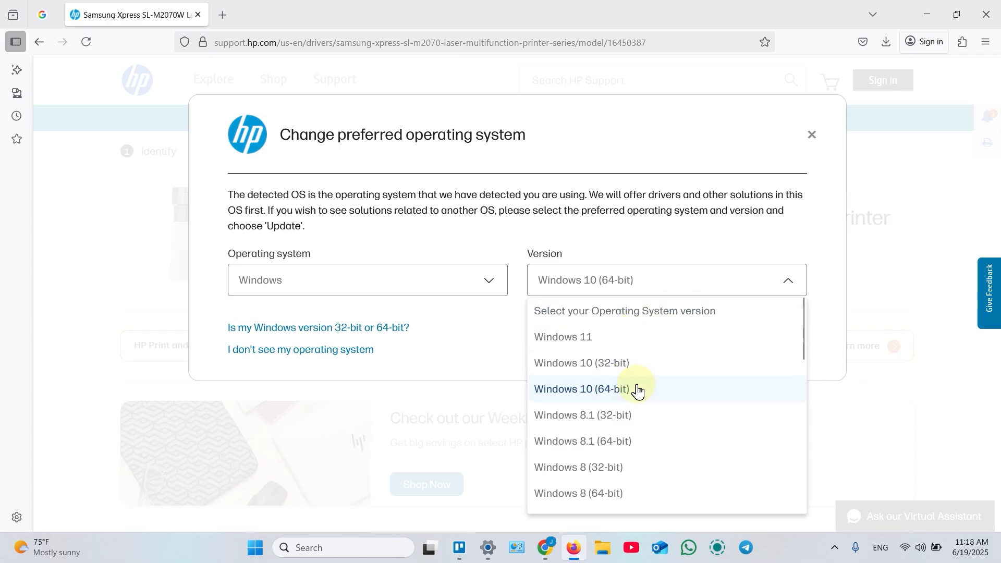
pyautogui.click(812, 135)
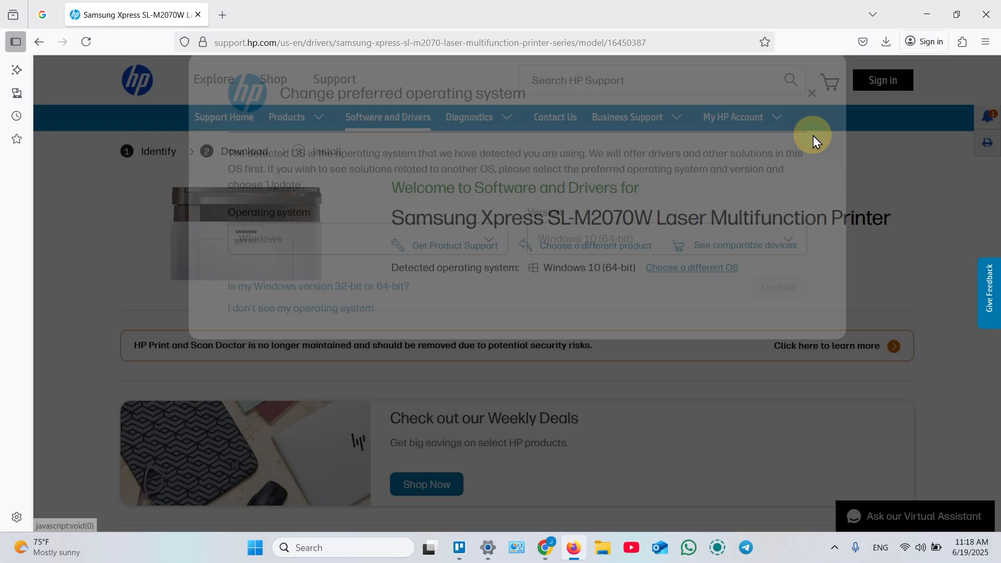
pyautogui.click(812, 93)
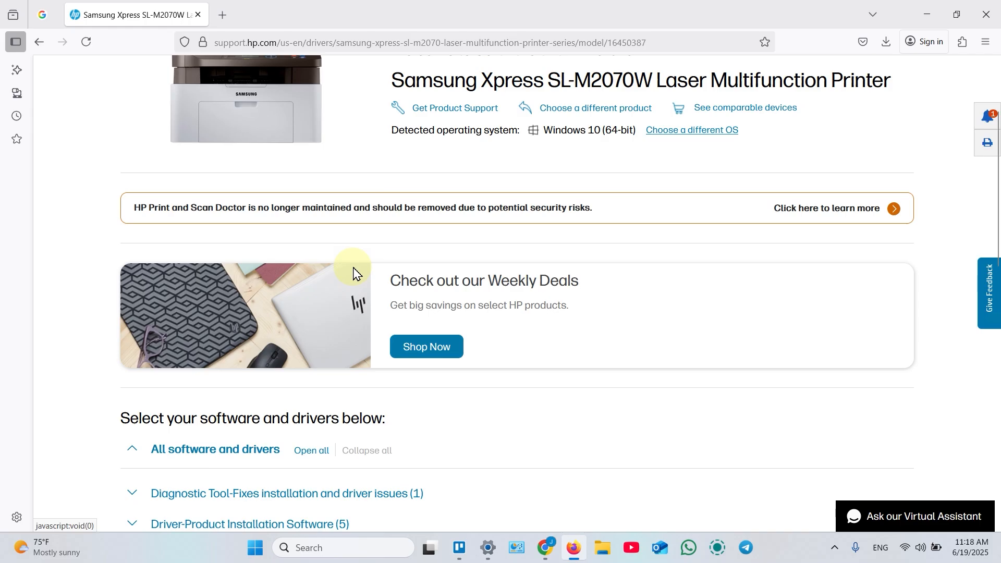
# Expand Driver-Product Installation Software to list the five Basic Drivers and download one.
pyautogui.scroll(-3)
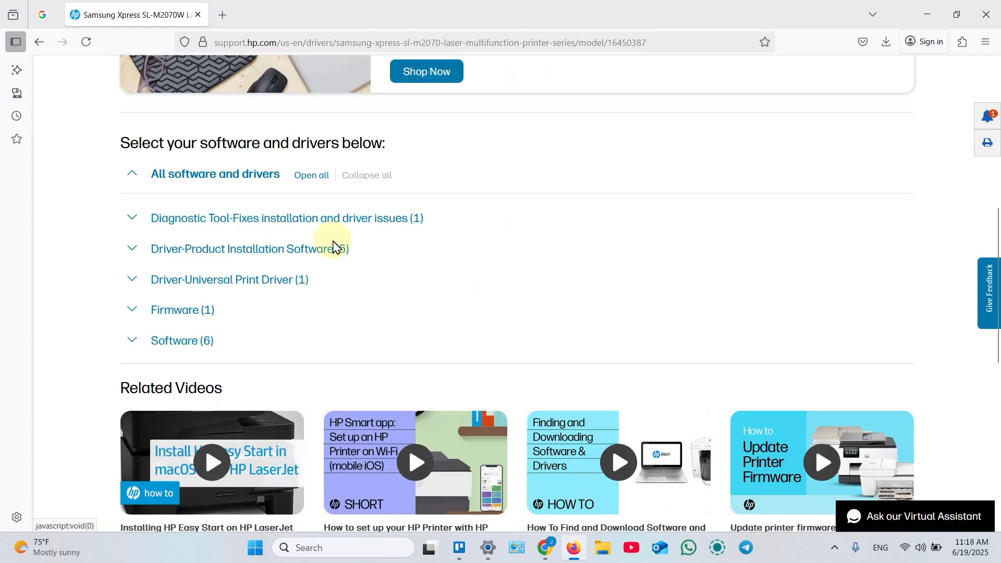
pyautogui.click(249, 249)
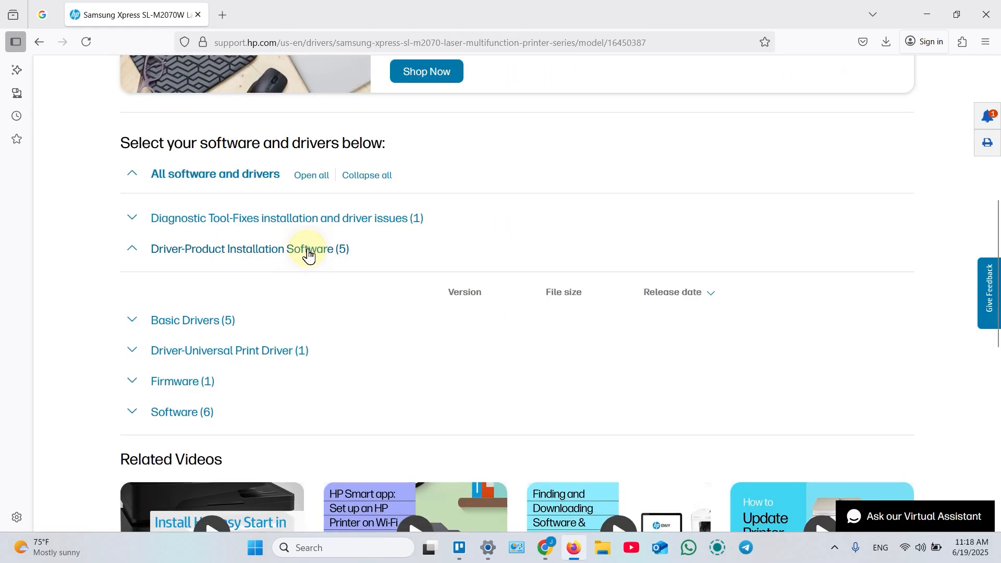
pyautogui.click(193, 320)
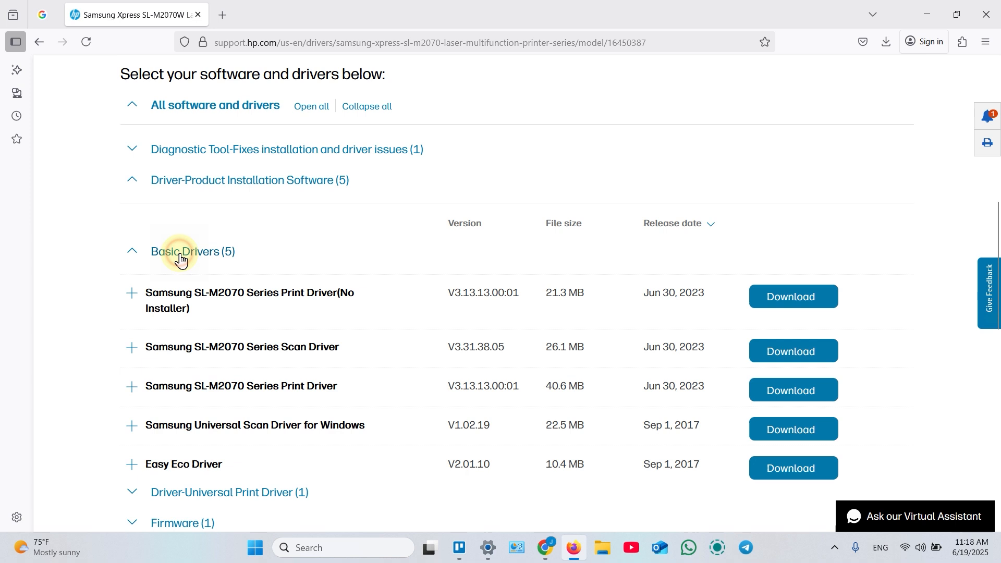
pyautogui.scroll(-3)
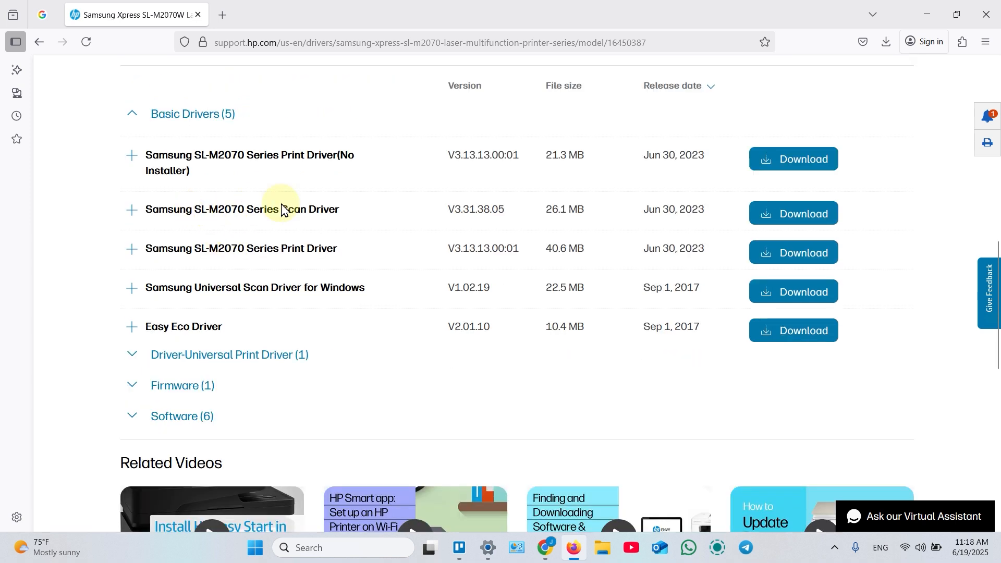
pyautogui.click(793, 212)
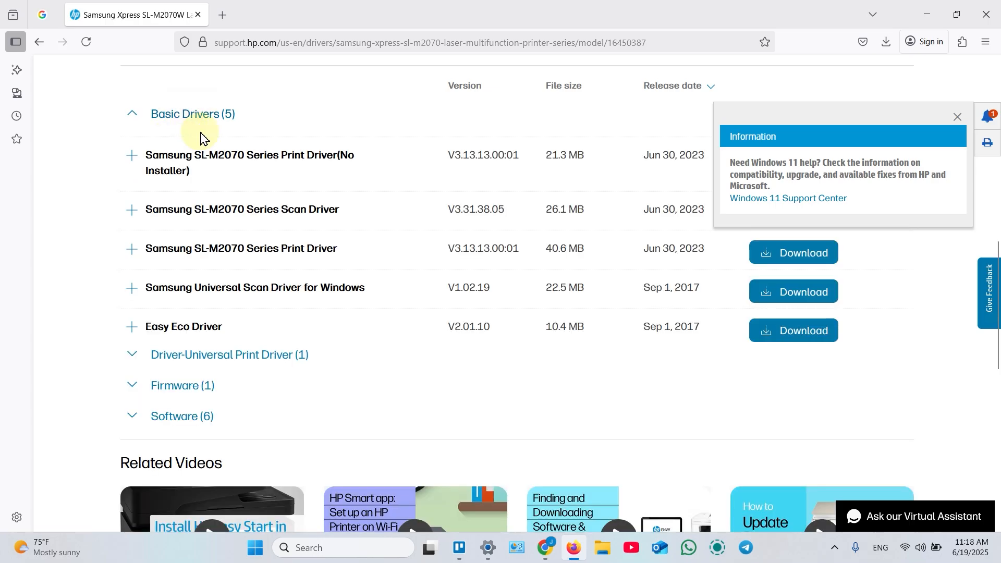
pyautogui.moveTo(804, 256)
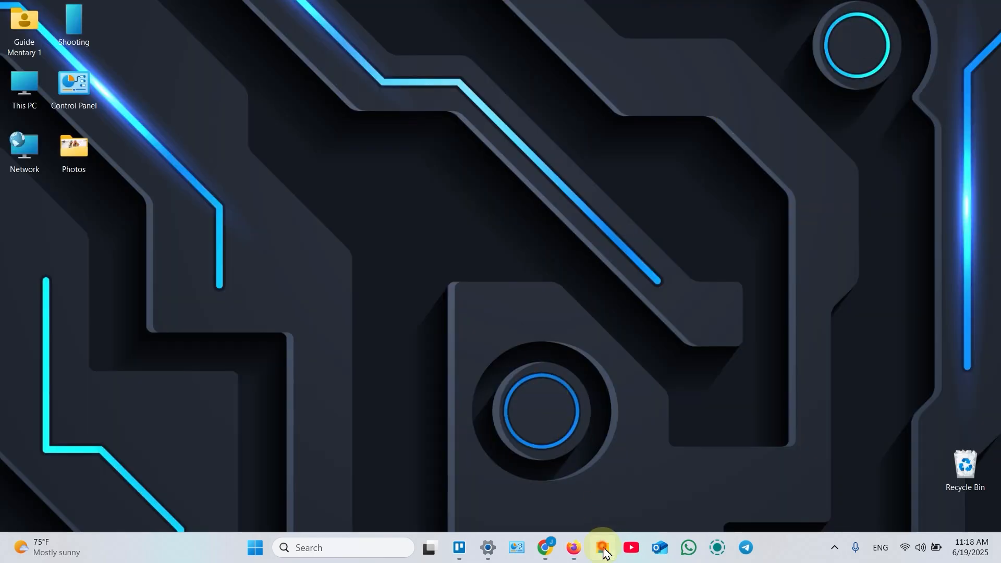
# Run the M2070 SPL print driver installer from Downloads and approve User Account Control.
pyautogui.click(603, 559)
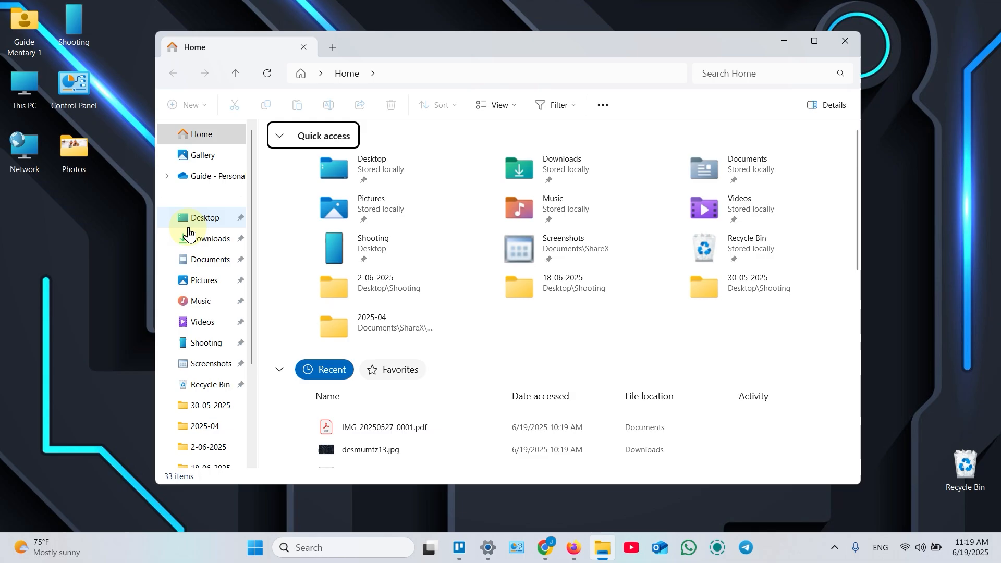
pyautogui.click(210, 239)
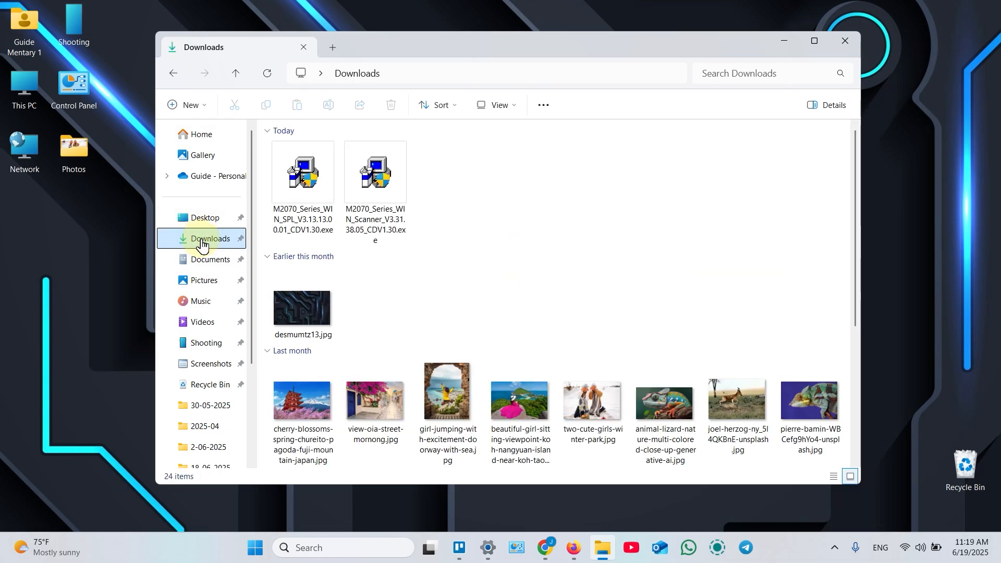
pyautogui.moveTo(302, 173)
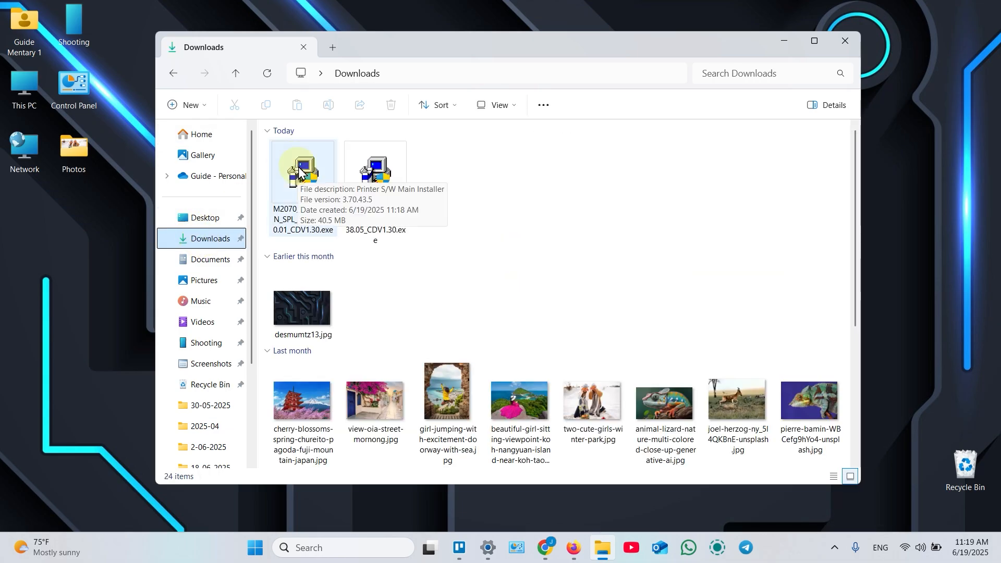
pyautogui.click(302, 170)
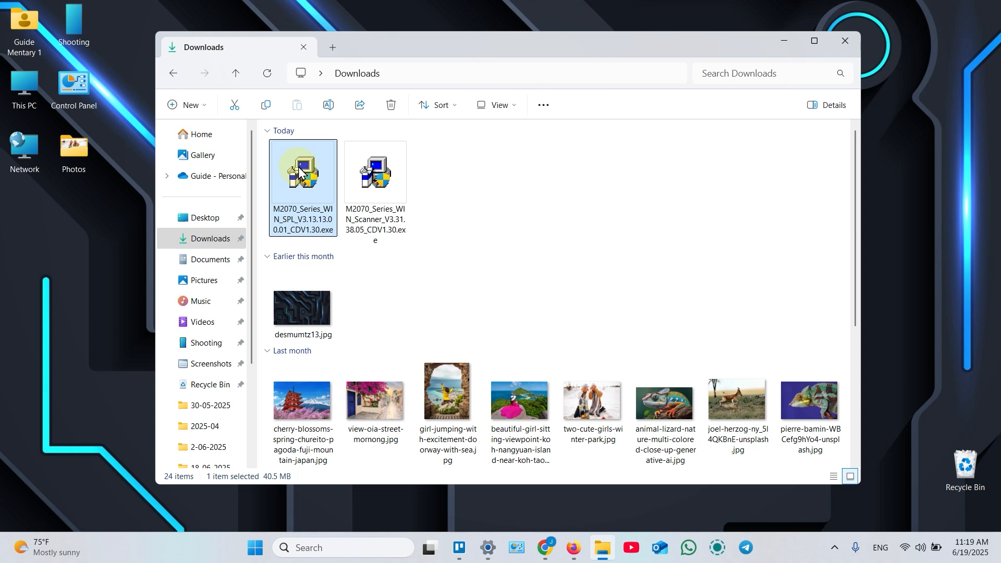
pyautogui.doubleClick(302, 172)
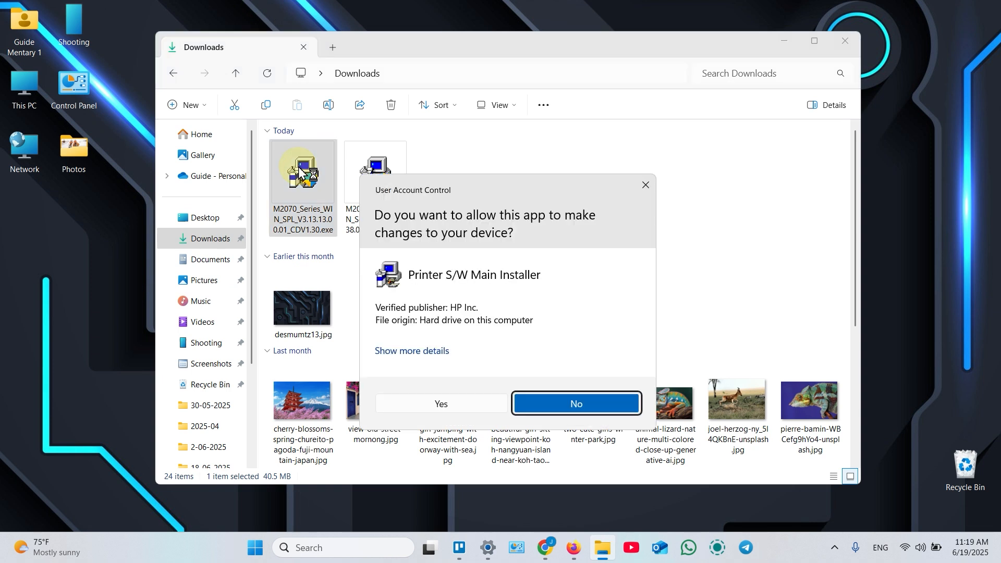
pyautogui.click(576, 403)
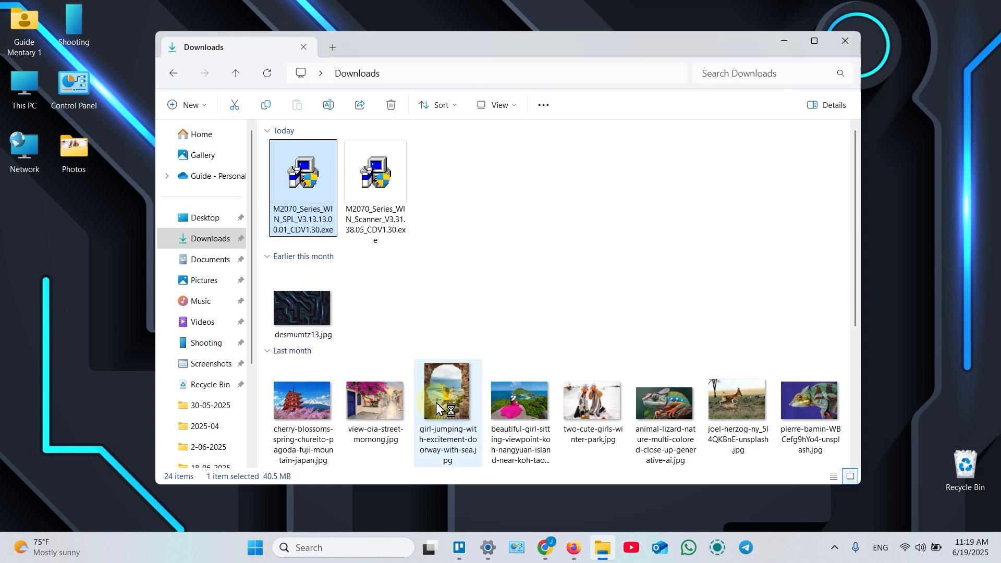
pyautogui.doubleClick(302, 172)
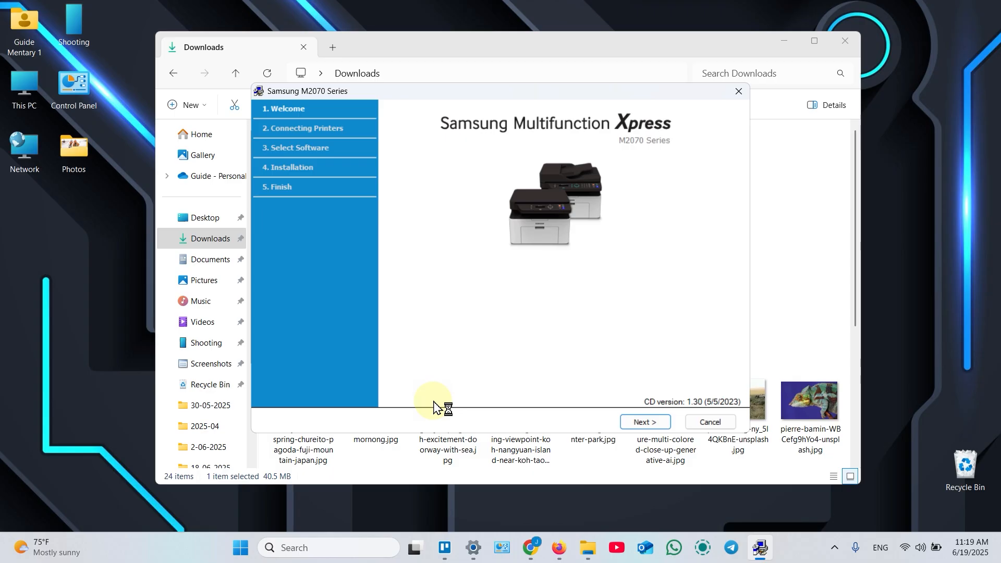
pyautogui.moveTo(646, 422)
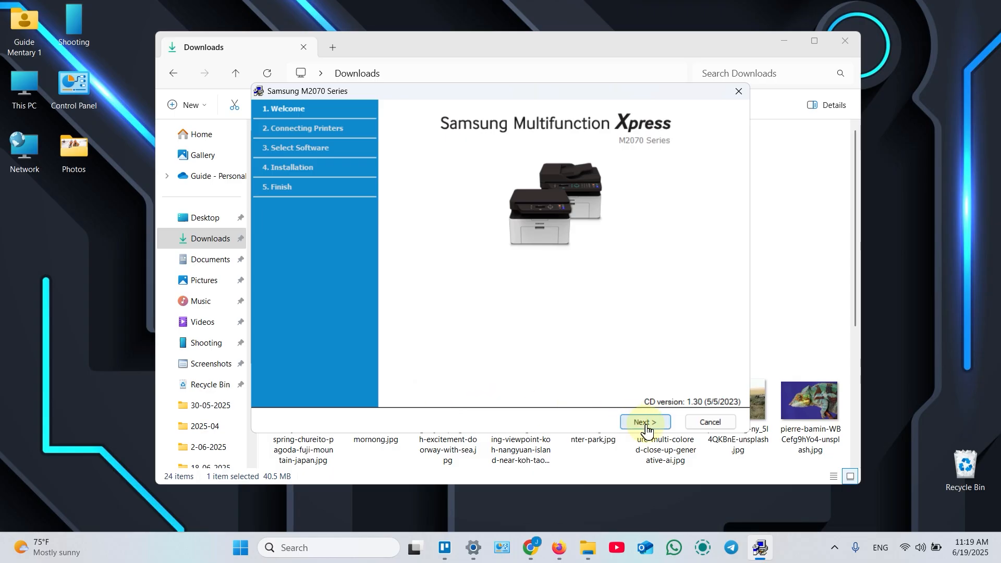
# Get past the Samsung M2070 welcome page and accept both installation agreements.
pyautogui.click(645, 422)
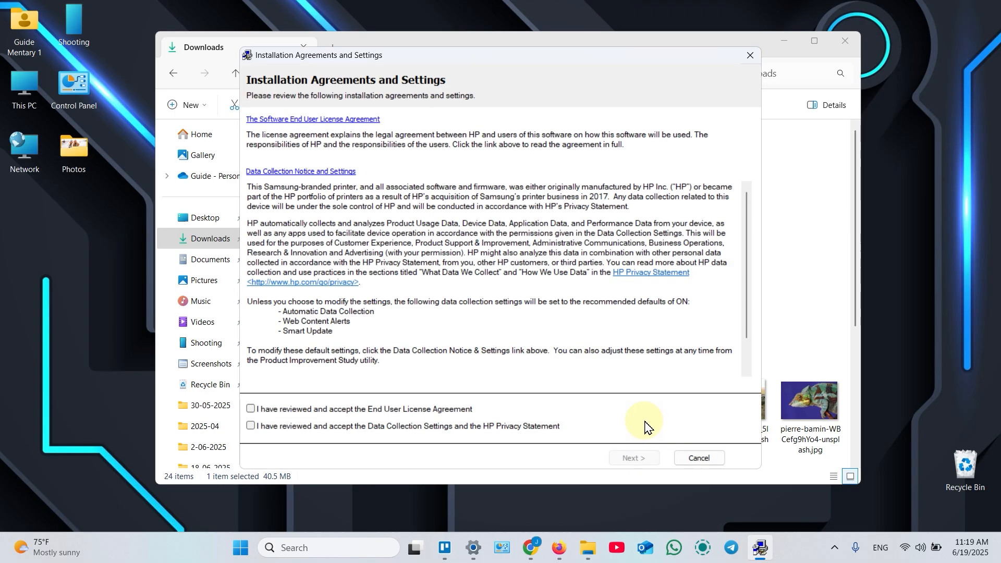
pyautogui.click(250, 409)
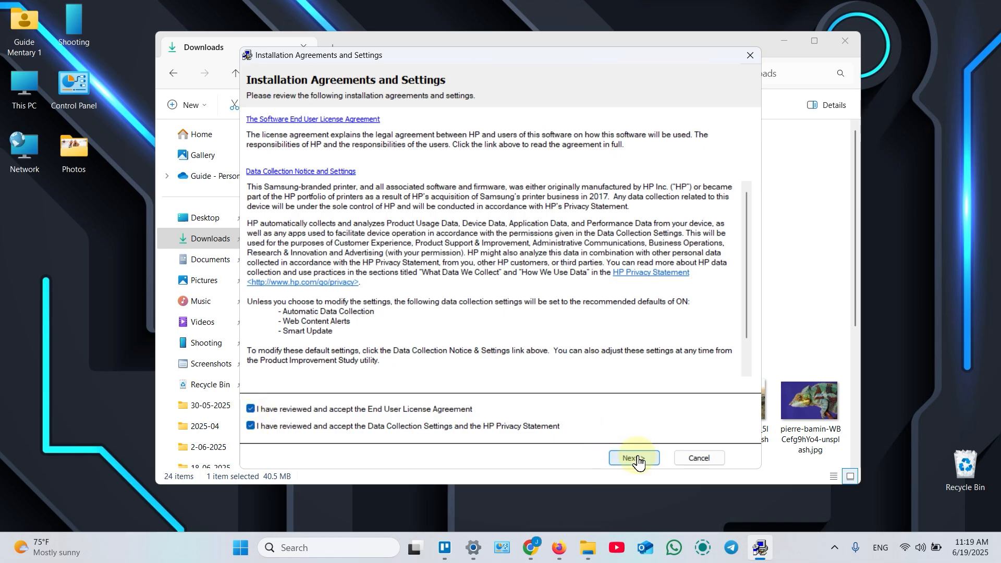
pyautogui.click(635, 458)
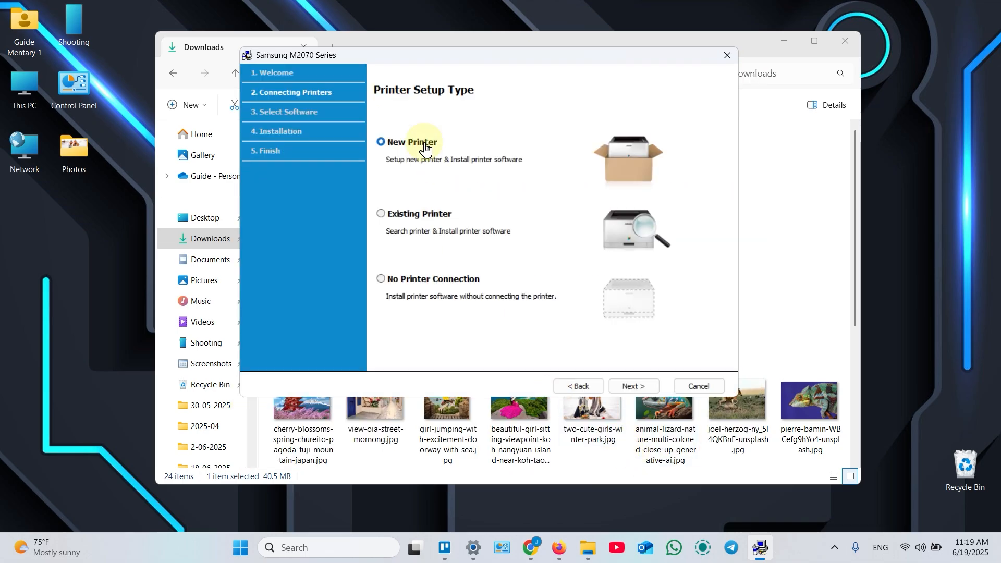
# Install the driver for the existing networked Samsung M2070 printer, then select the scanner installer.
pyautogui.click(380, 214)
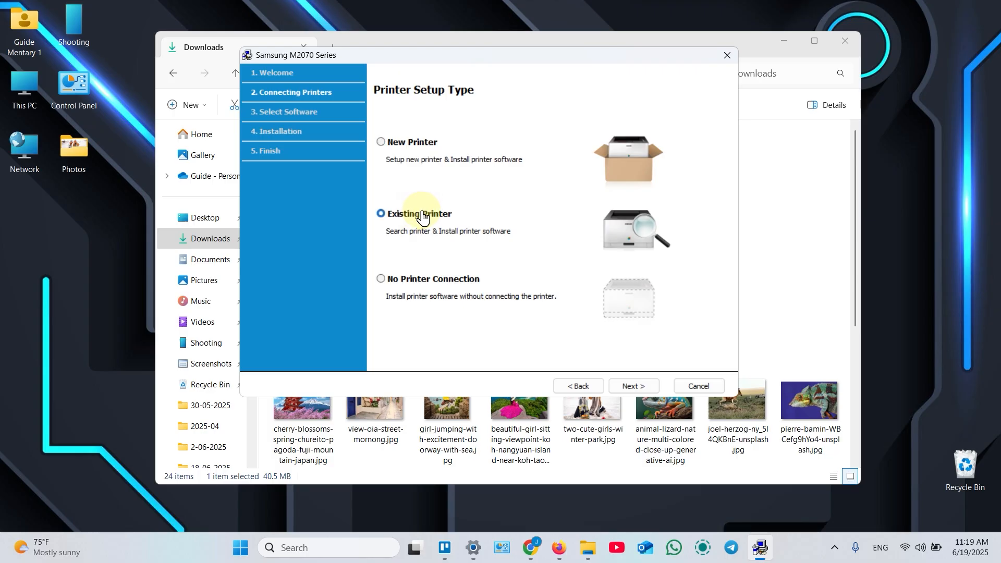
pyautogui.click(634, 386)
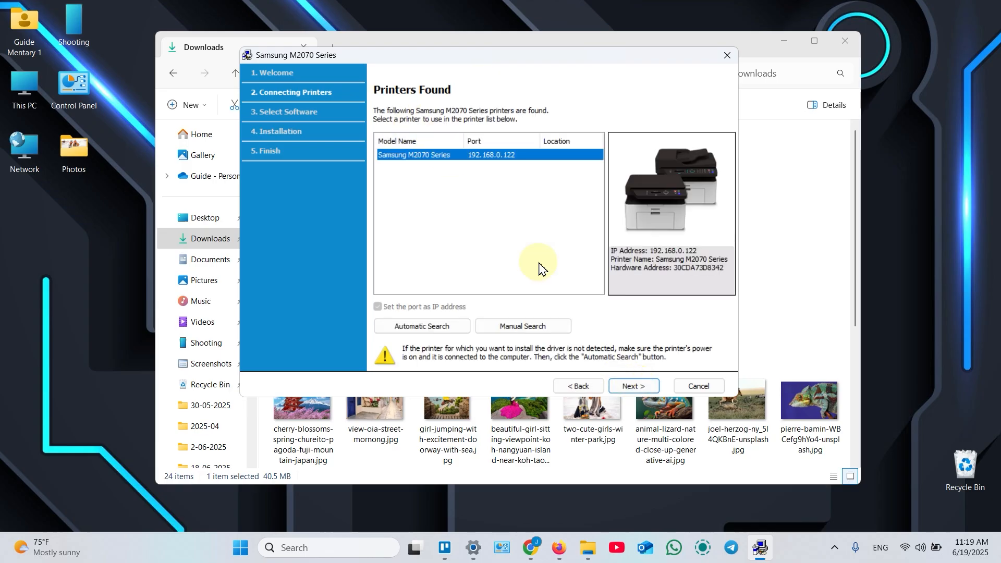
pyautogui.click(634, 386)
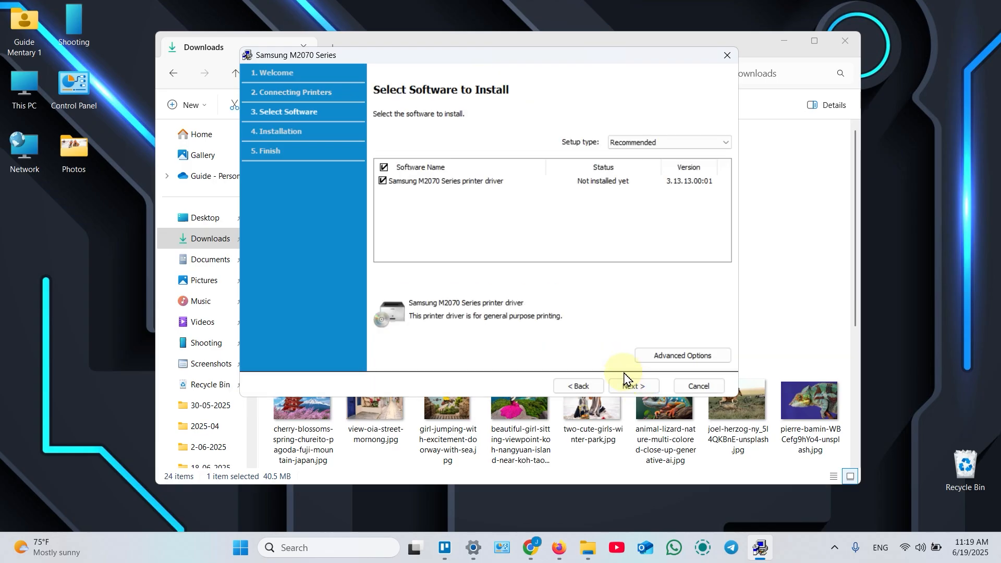
pyautogui.click(634, 386)
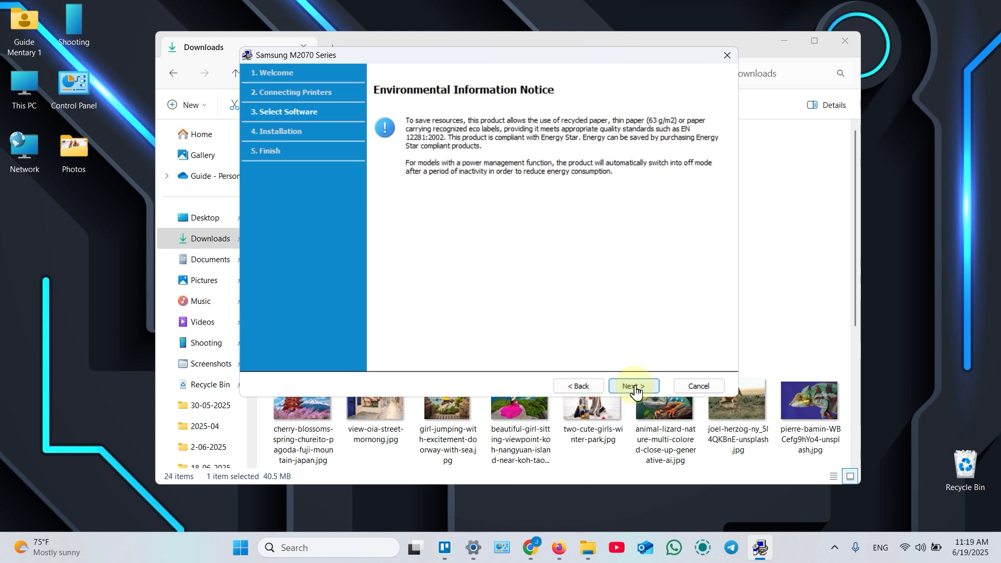
pyautogui.click(635, 386)
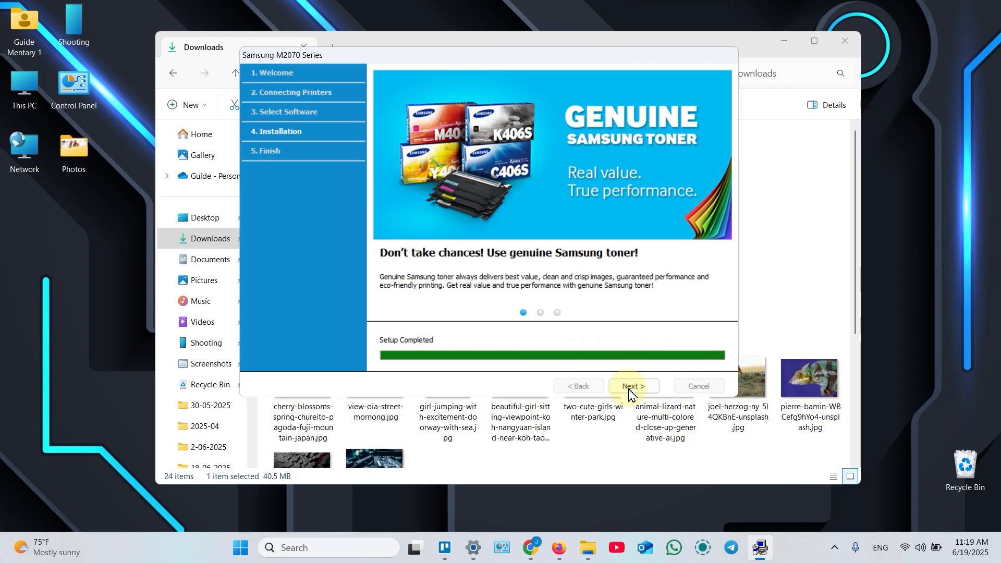
pyautogui.click(633, 386)
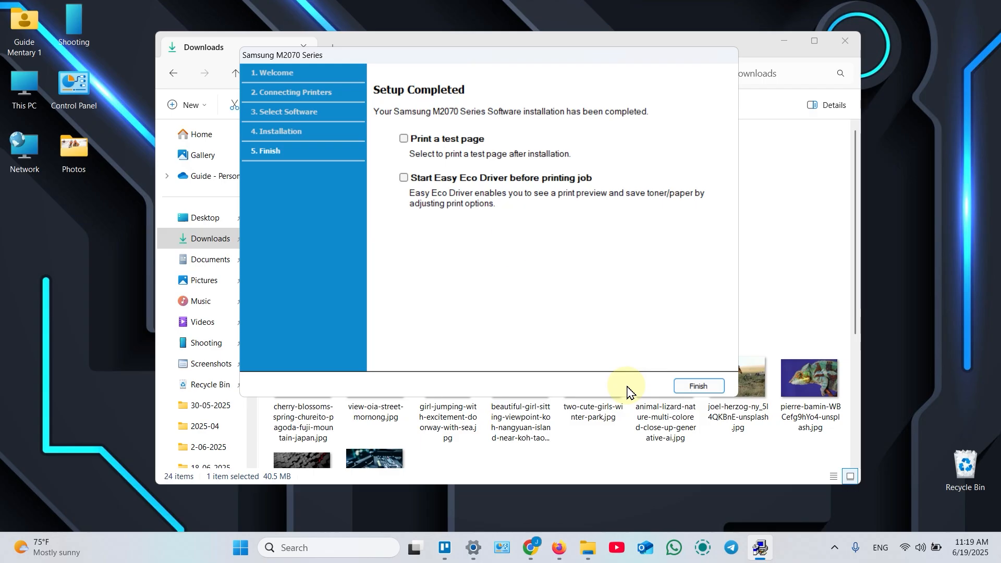
pyautogui.moveTo(404, 152)
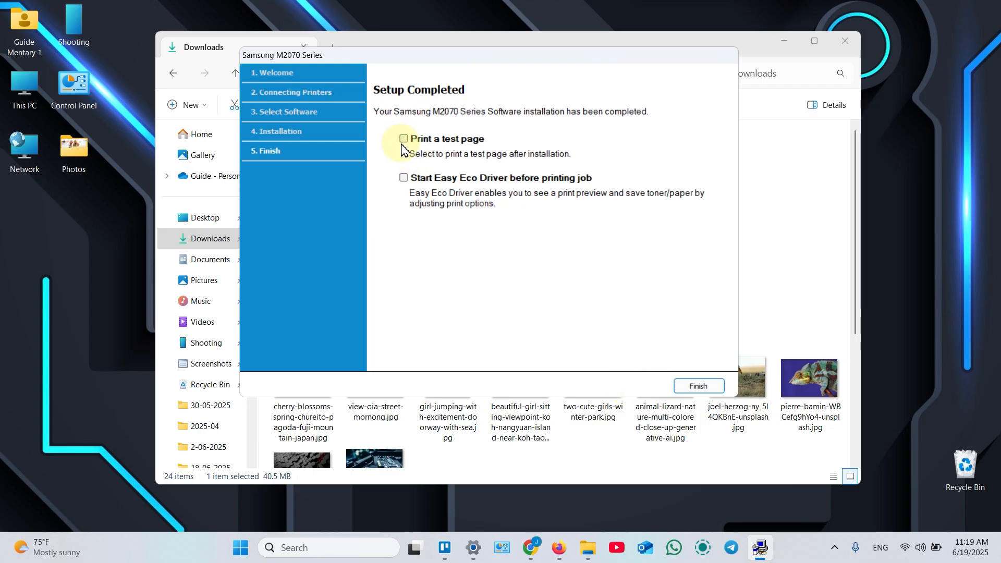
pyautogui.click(699, 386)
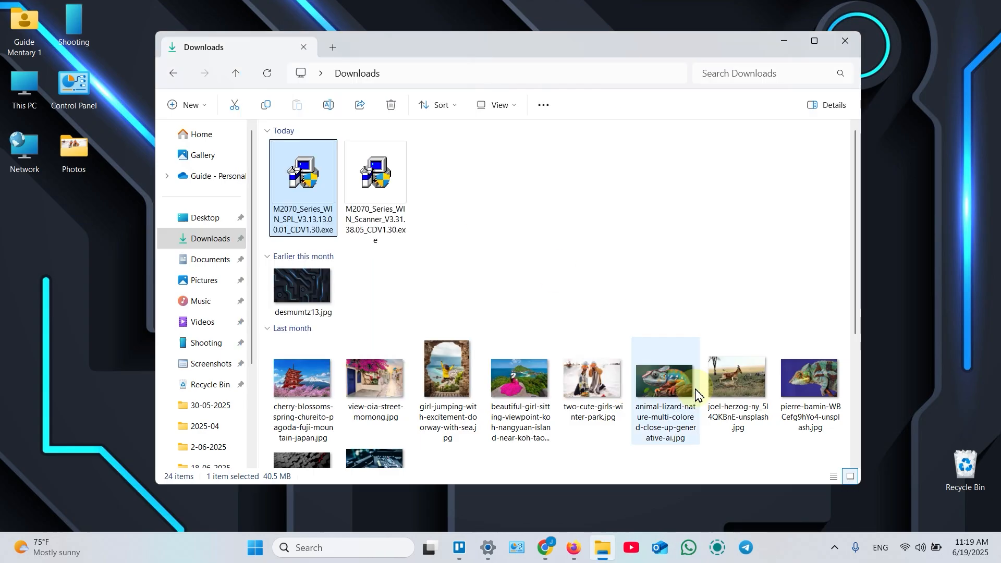
pyautogui.click(376, 172)
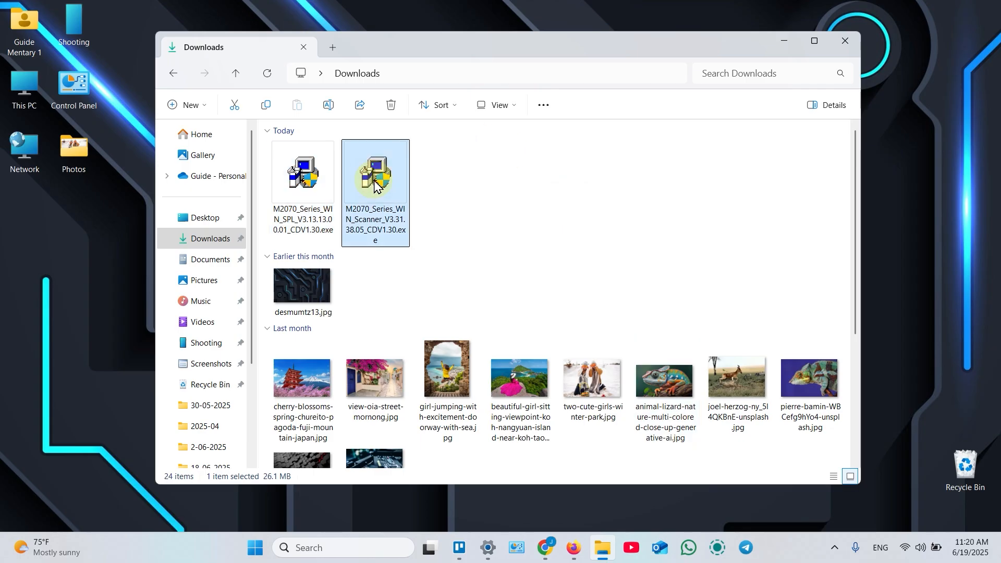